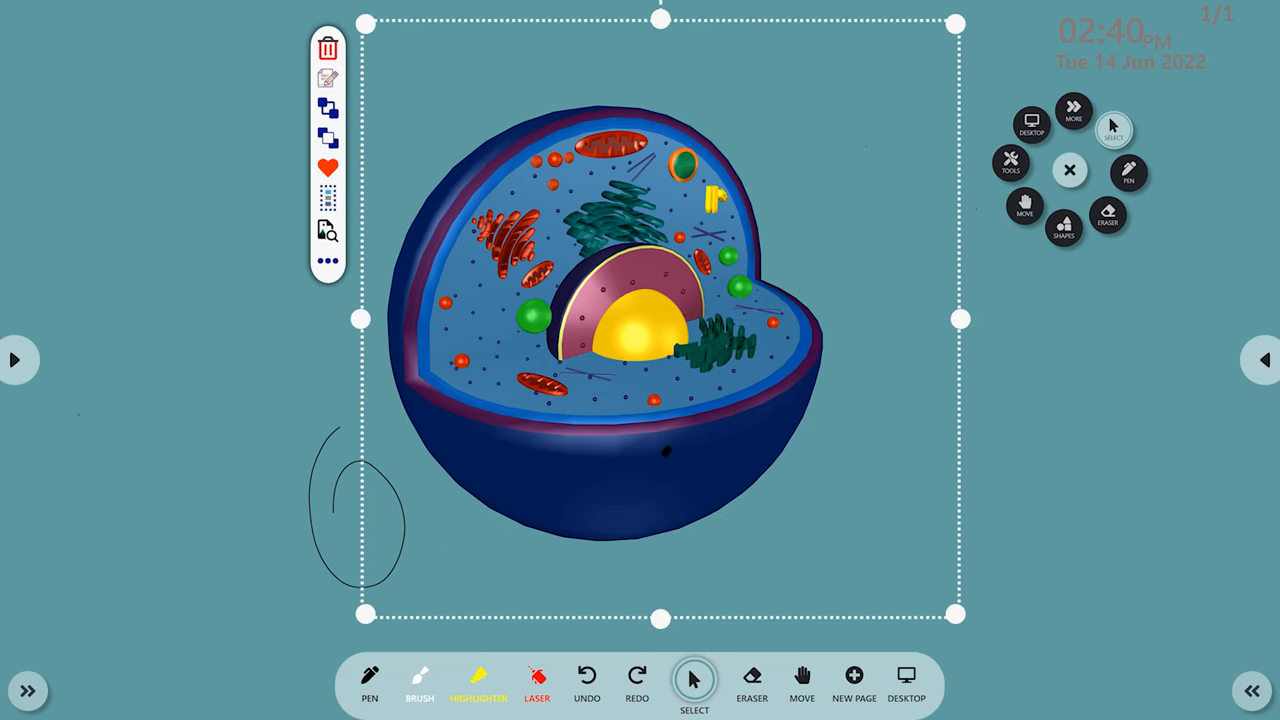
Delete the selected 3D animal cell image from the whiteboard page
click(329, 49)
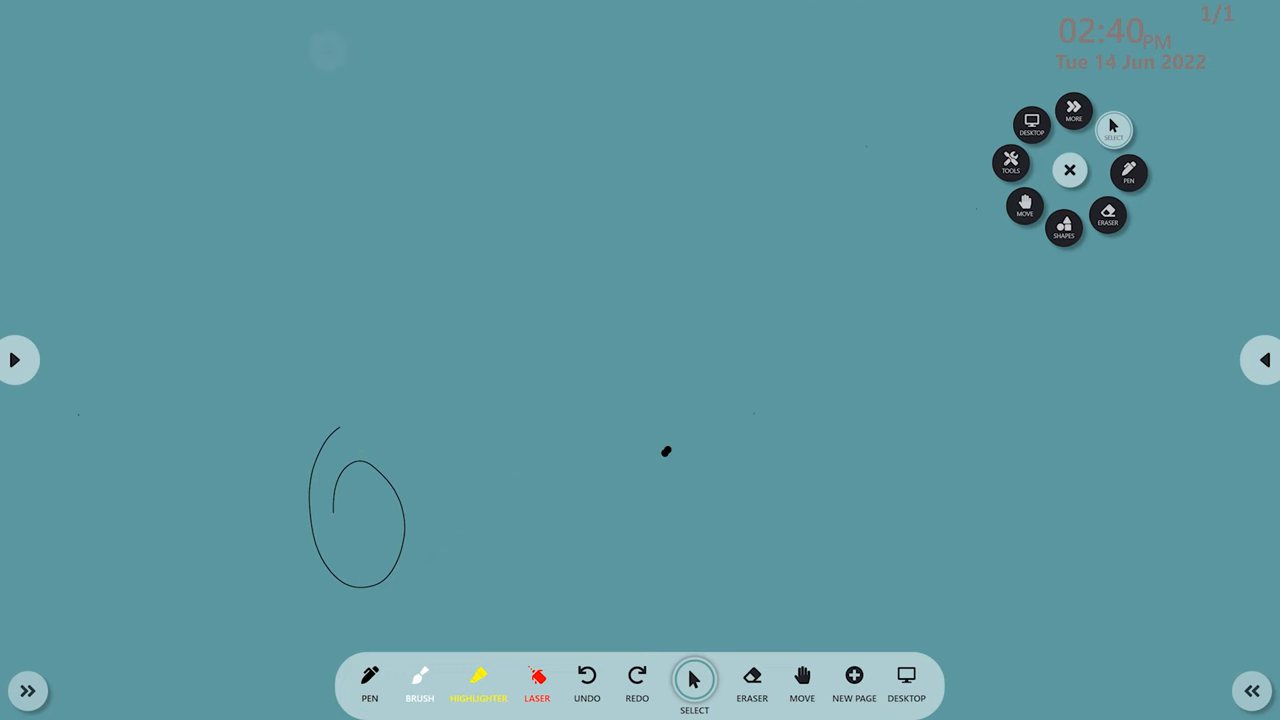